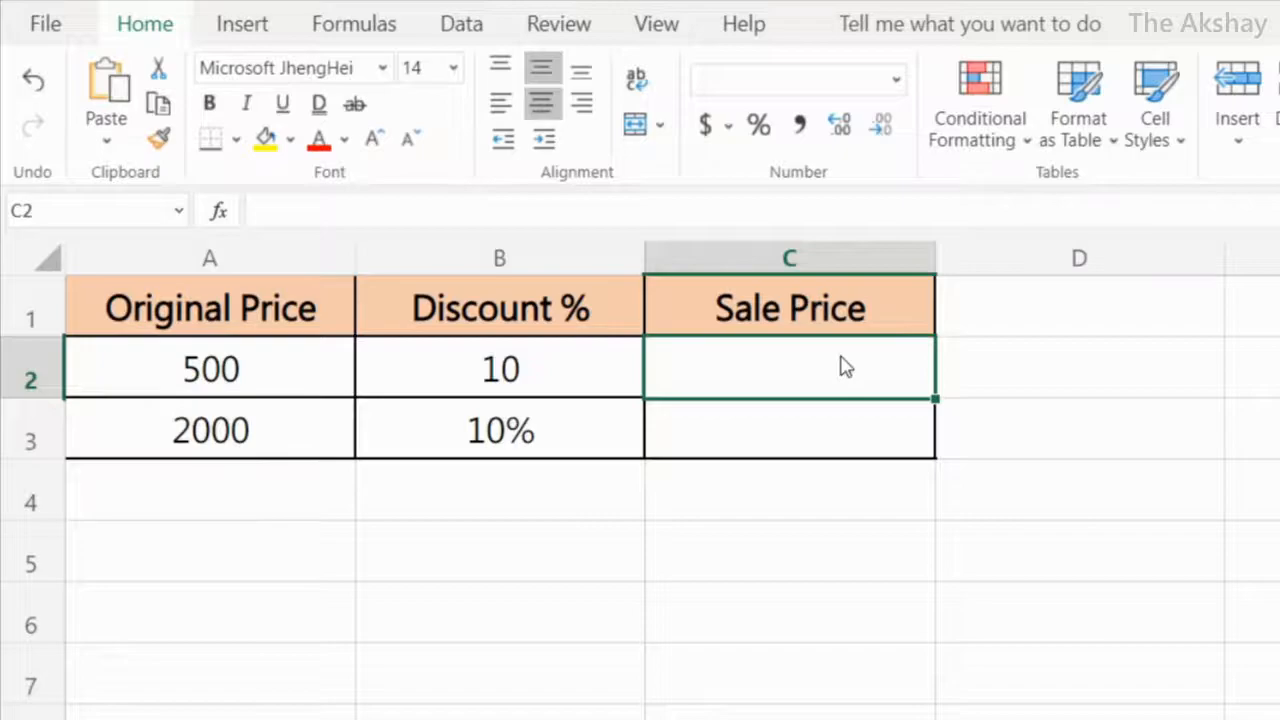
mouse_move(824, 316)
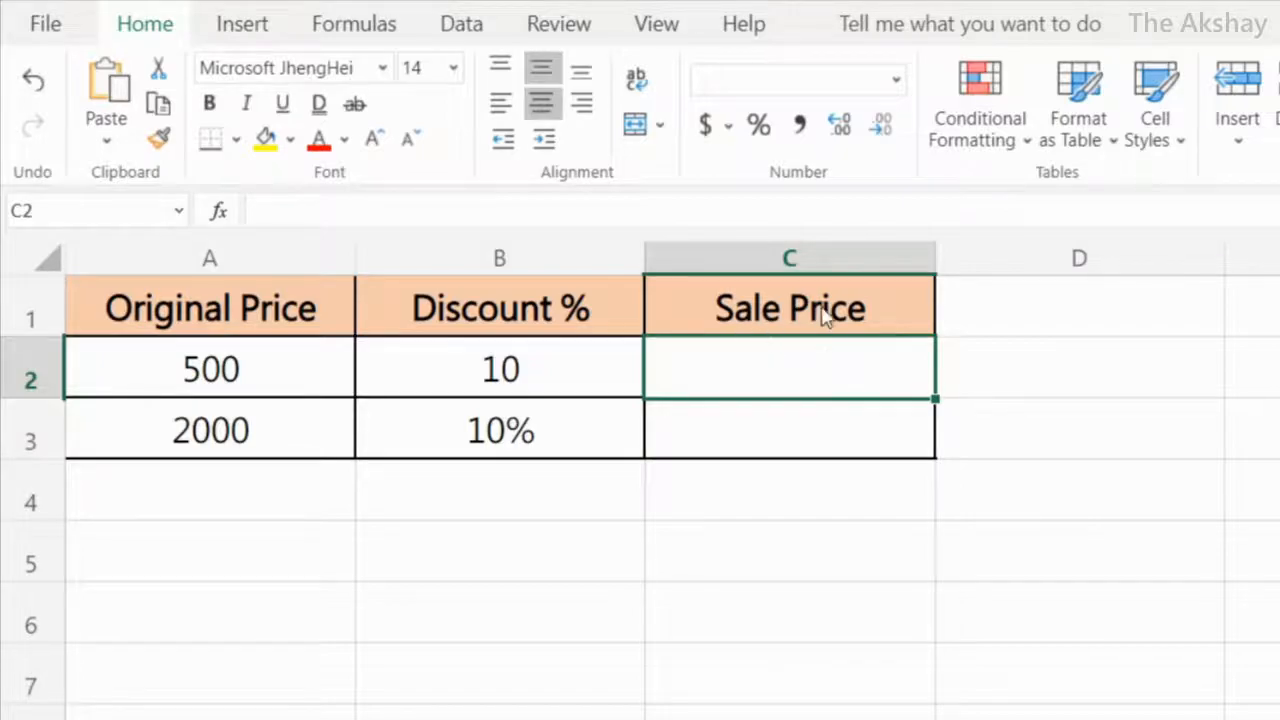
mouse_move(312, 368)
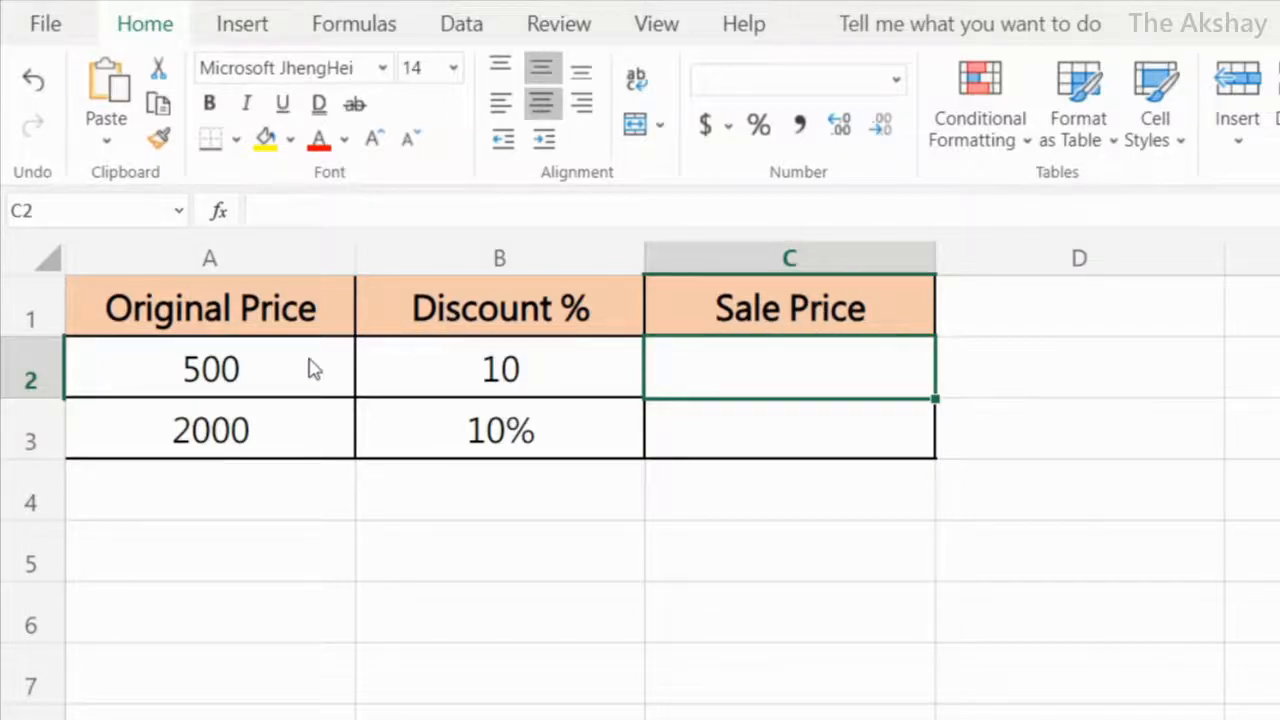
- Enter =A2-B2/100*A2 in C2 so the 500 item at discount 10 gives a sale price of 450
click(210, 370)
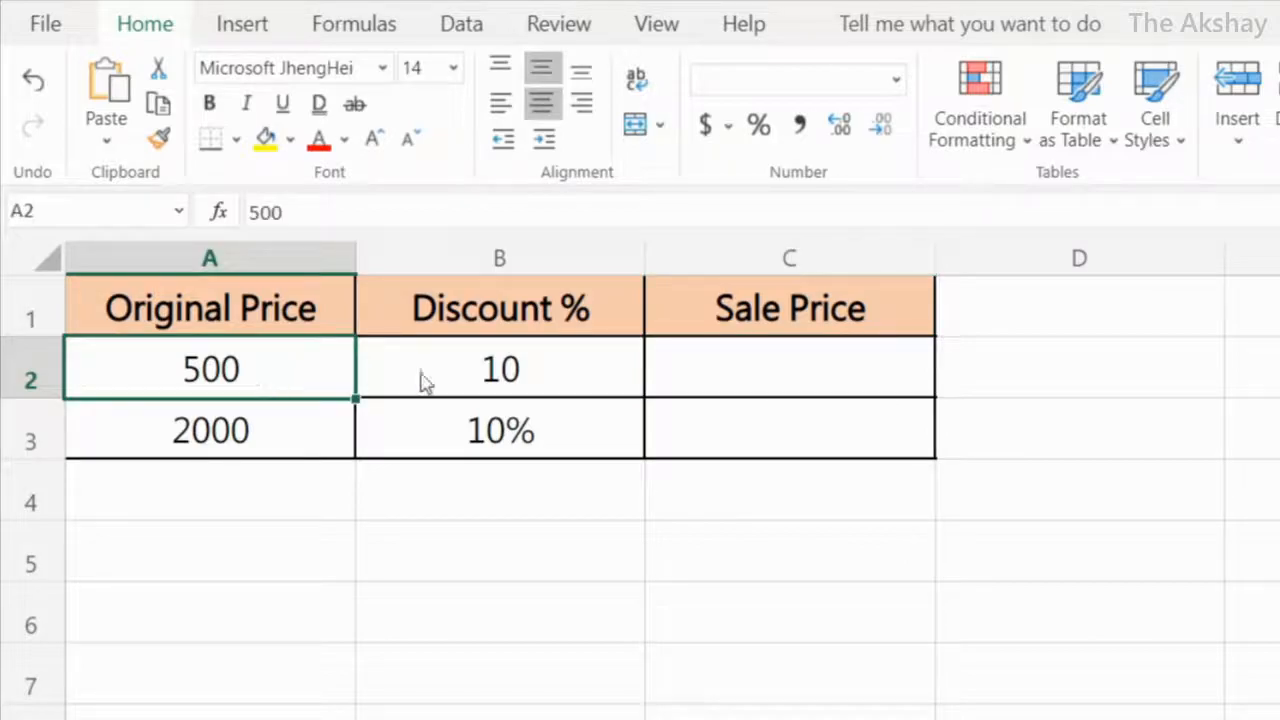
click(788, 368)
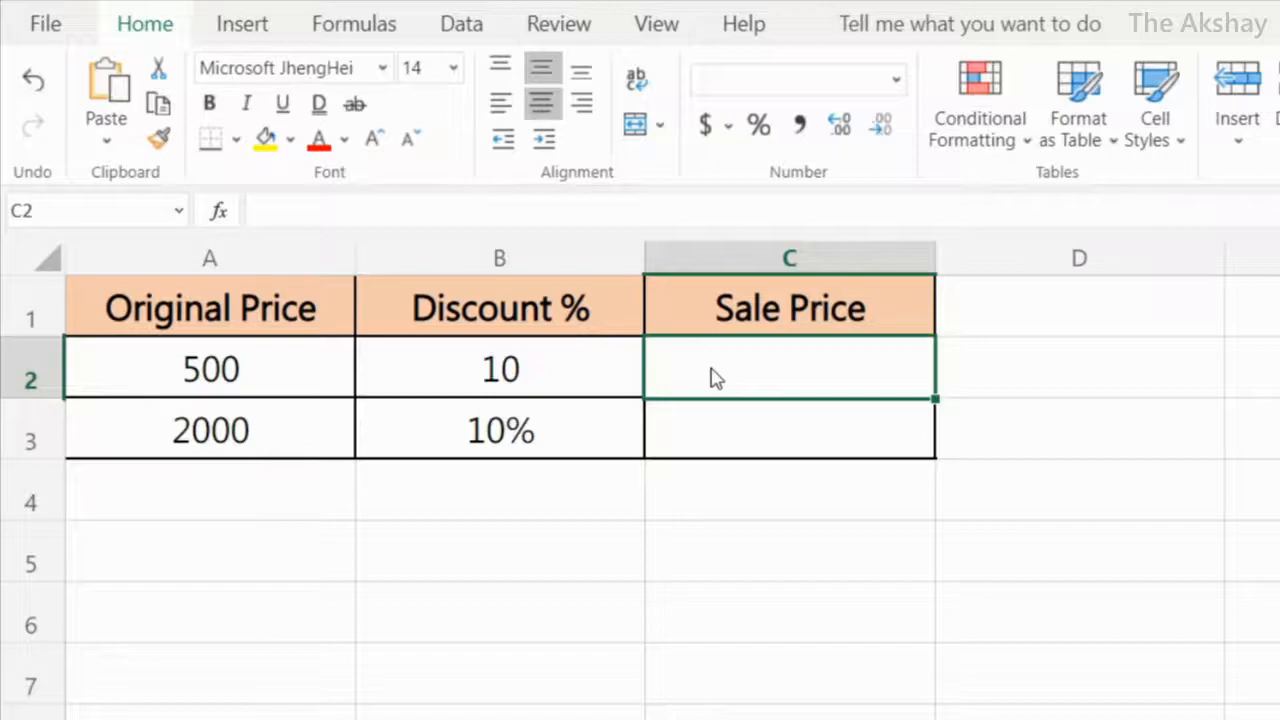
text(=A2-B2)
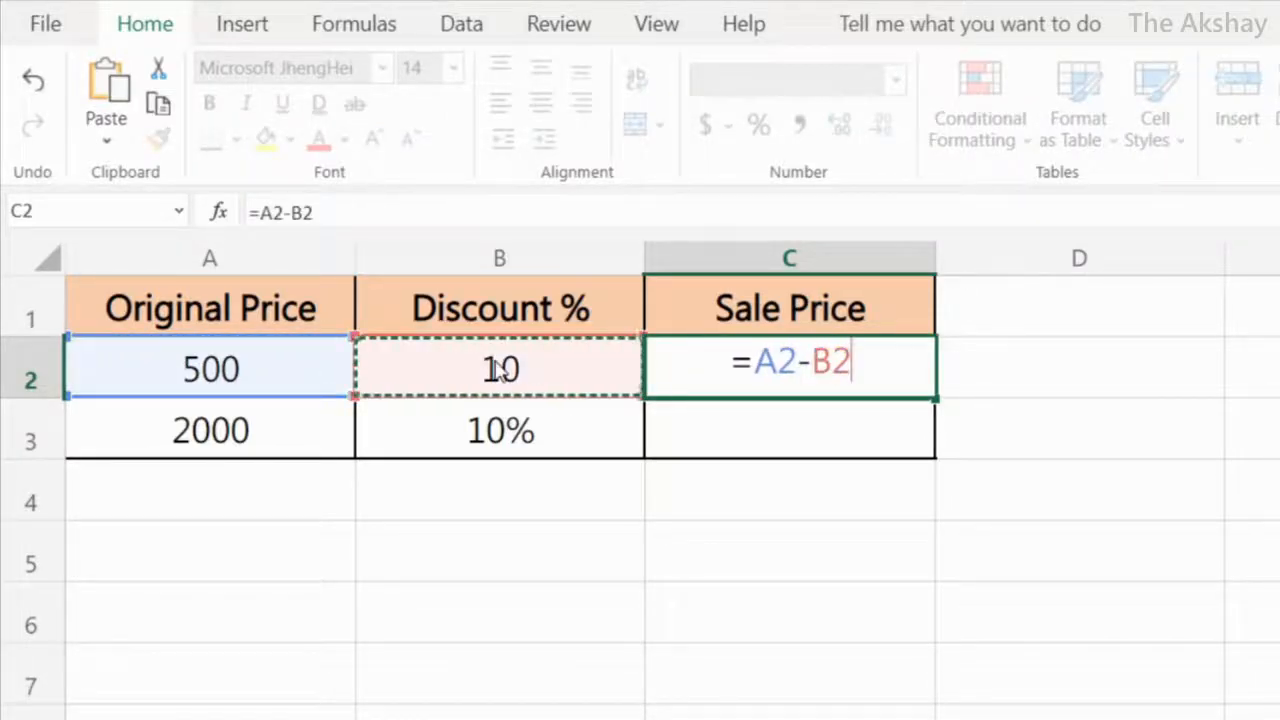
text(/100*A2)
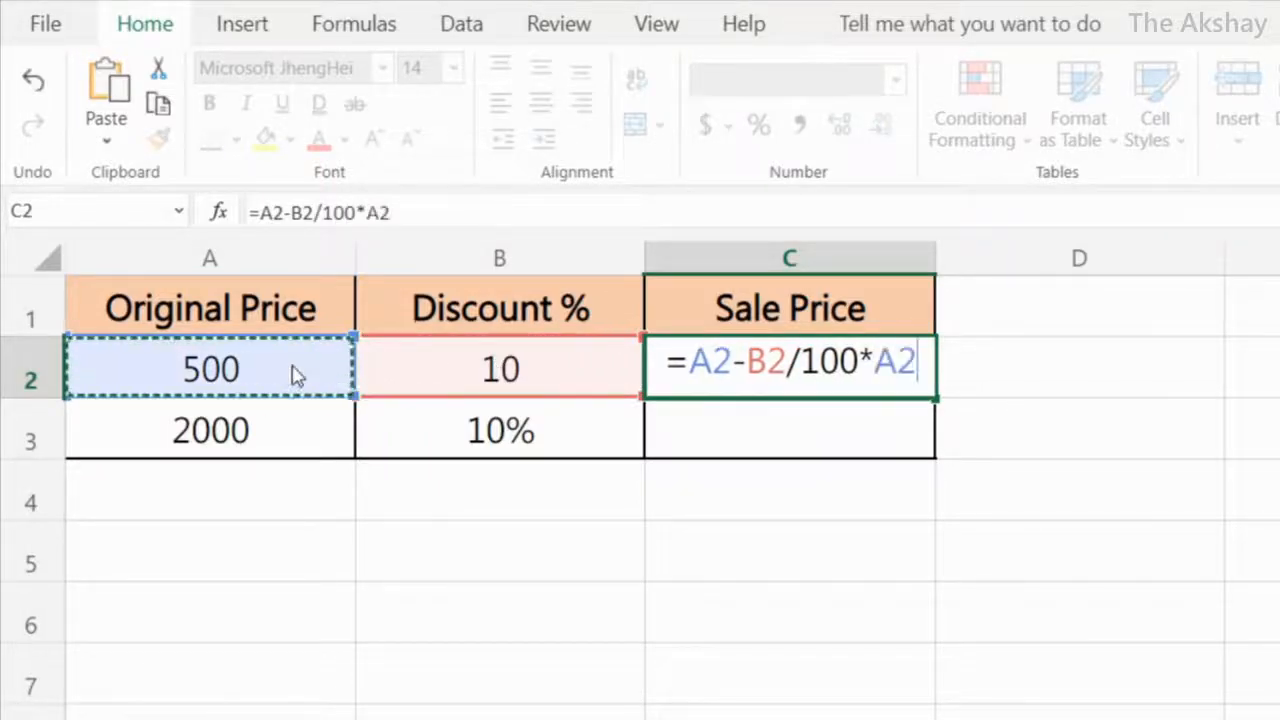
key(Enter)
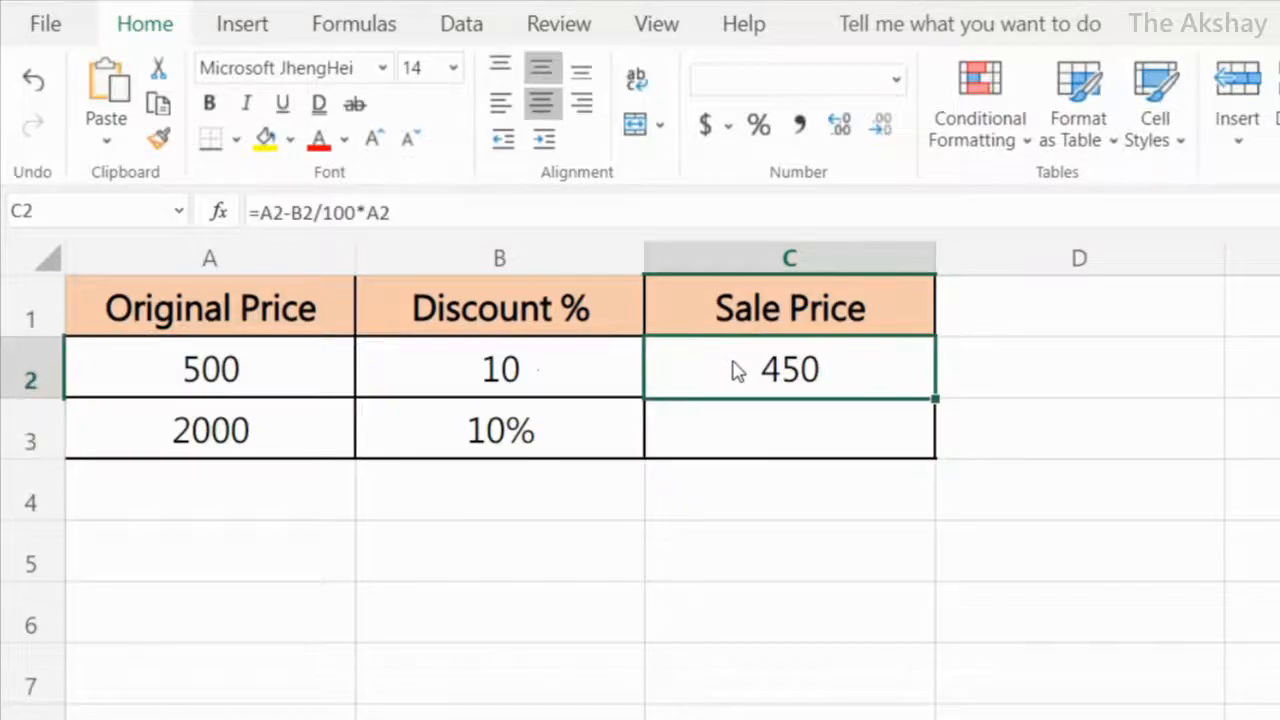
mouse_move(518, 390)
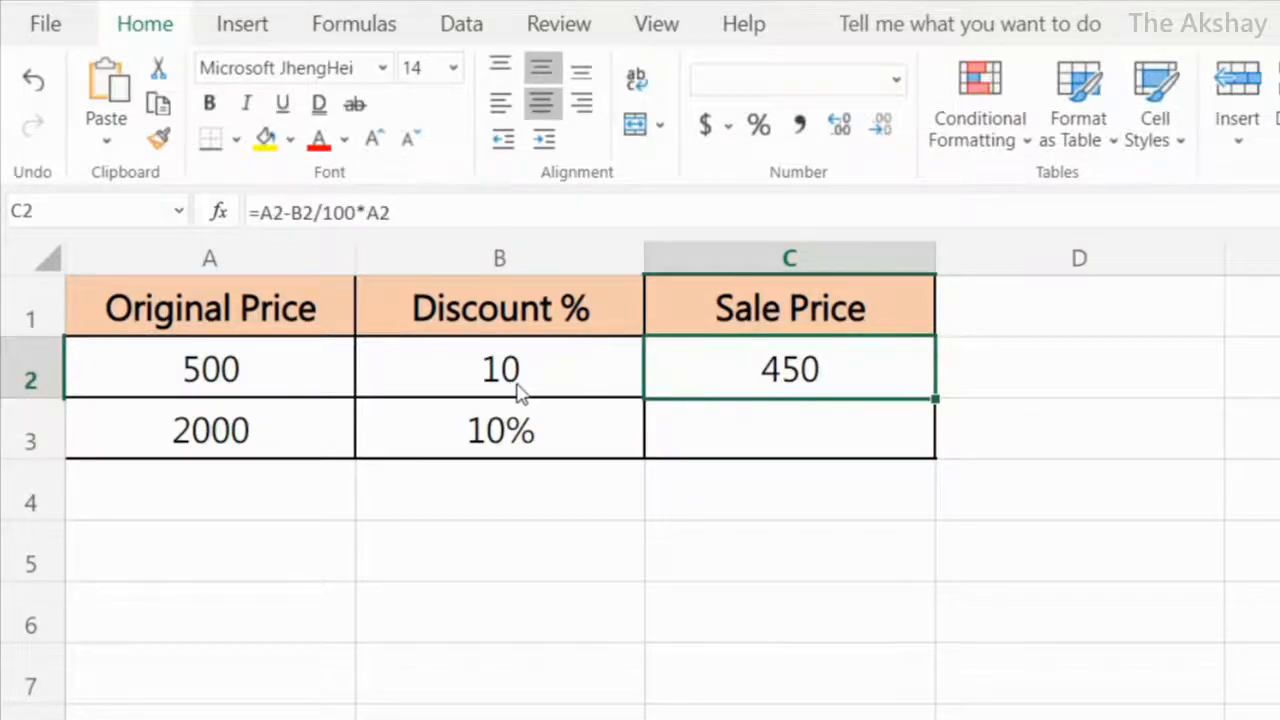
click(210, 368)
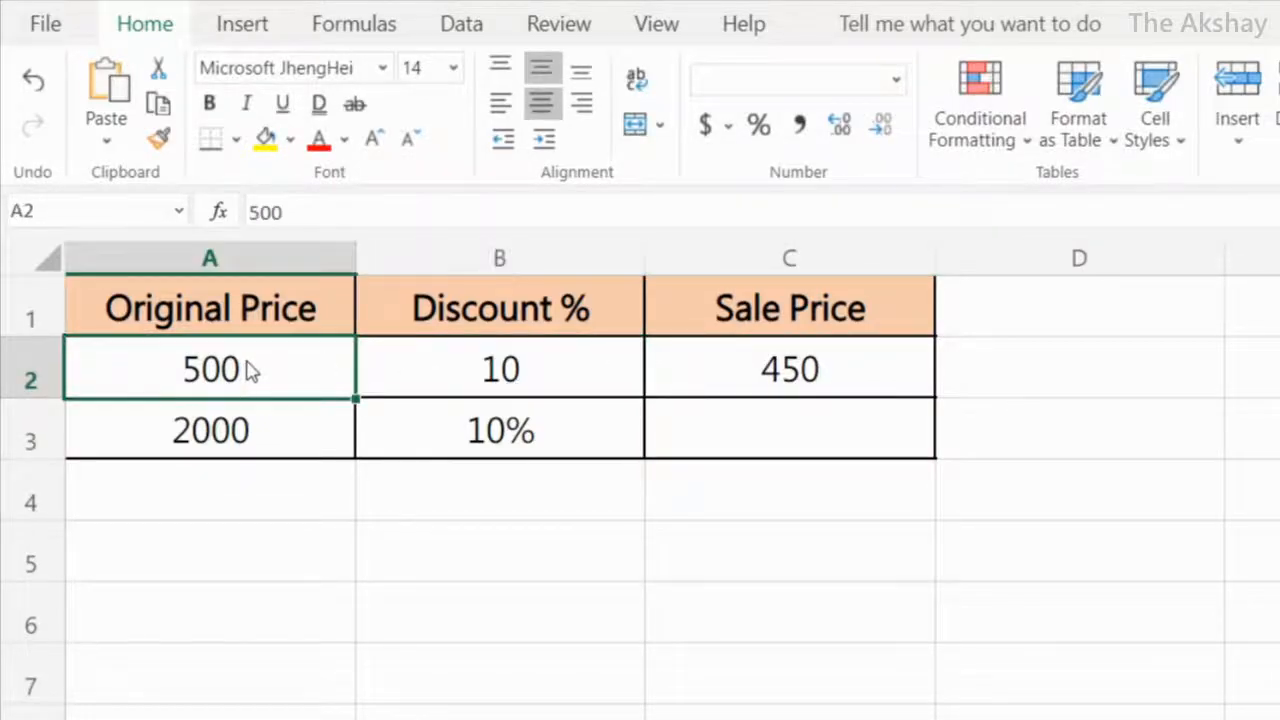
- Compare the plain 10 in B2 with the 10% in B3 to reveal its underlying value 0.1
click(210, 430)
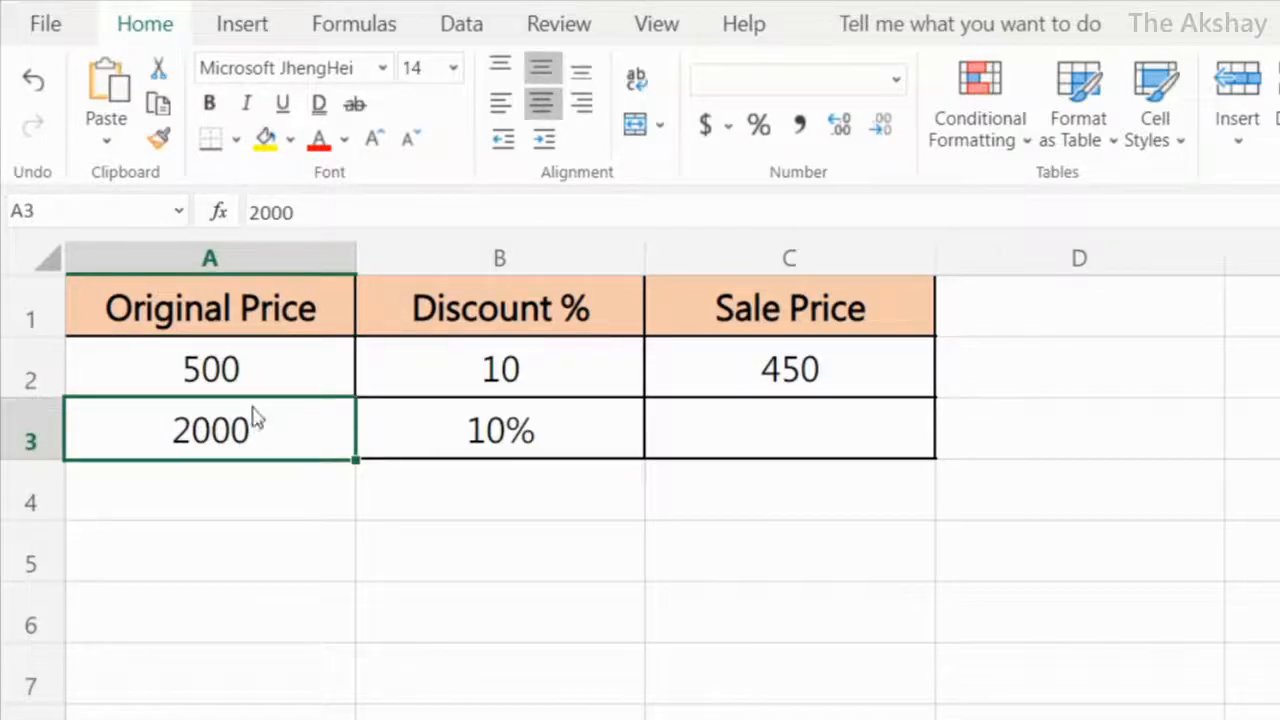
click(500, 430)
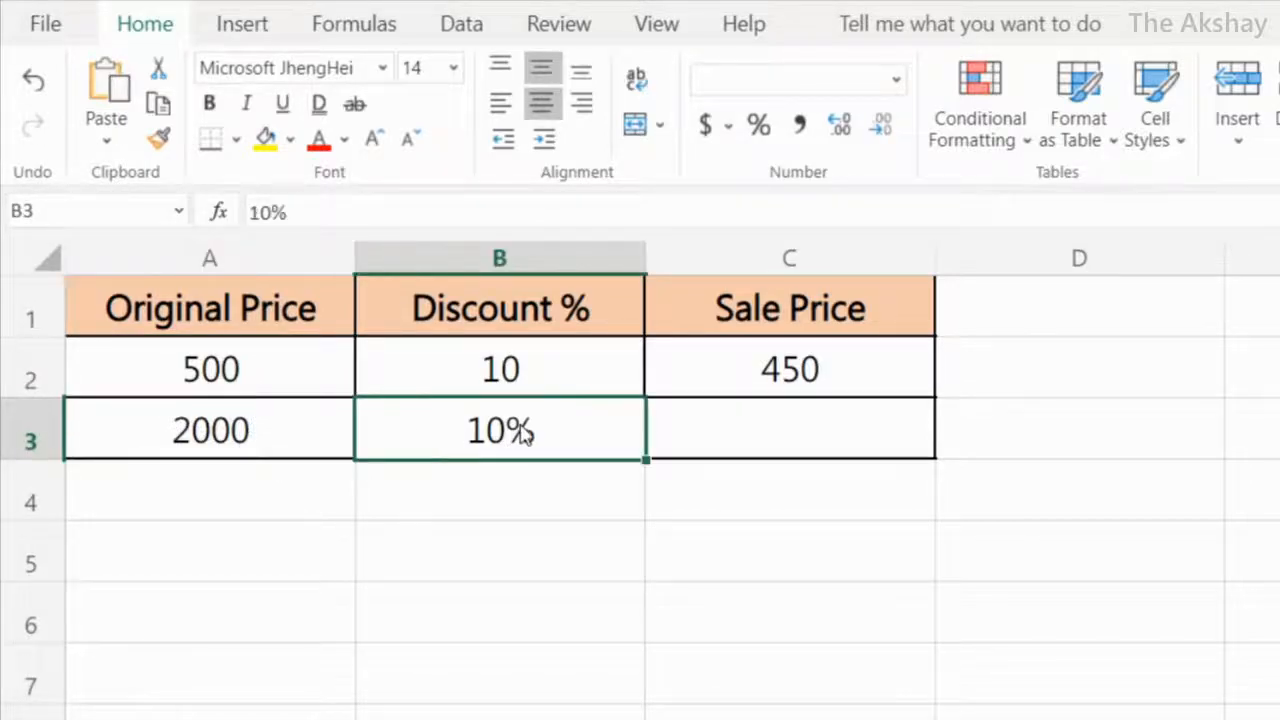
mouse_move(530, 434)
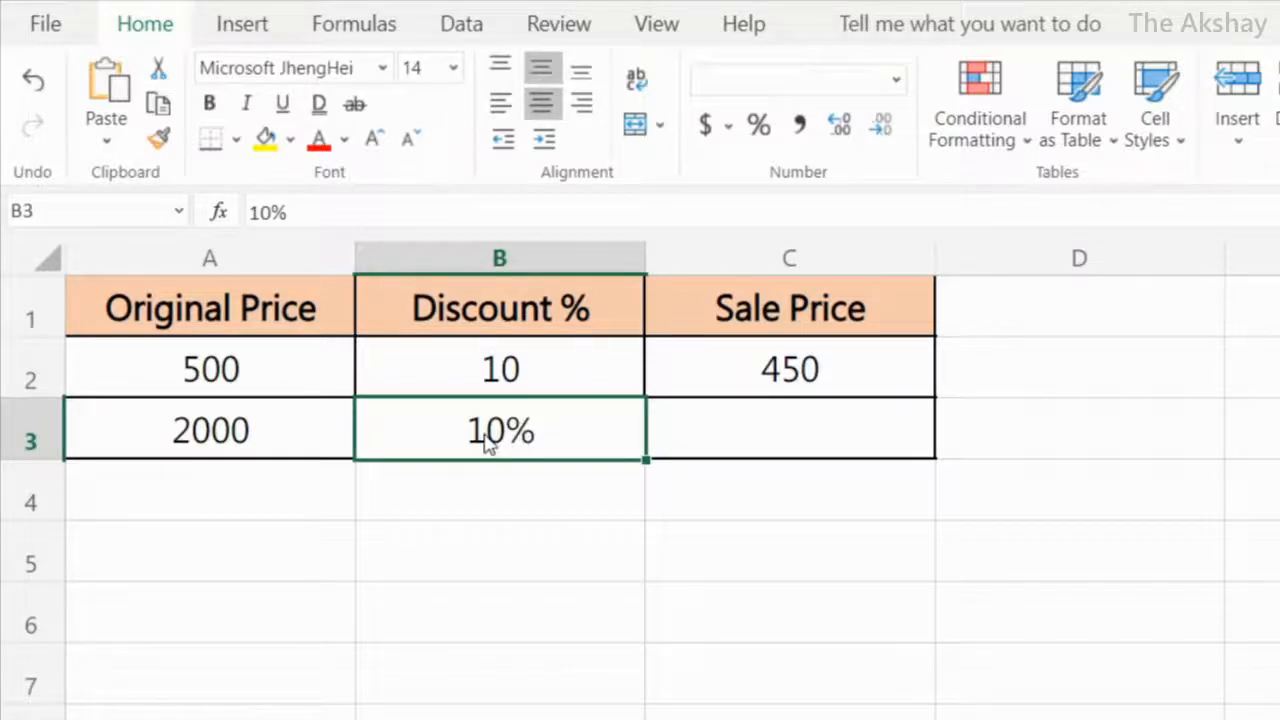
click(498, 368)
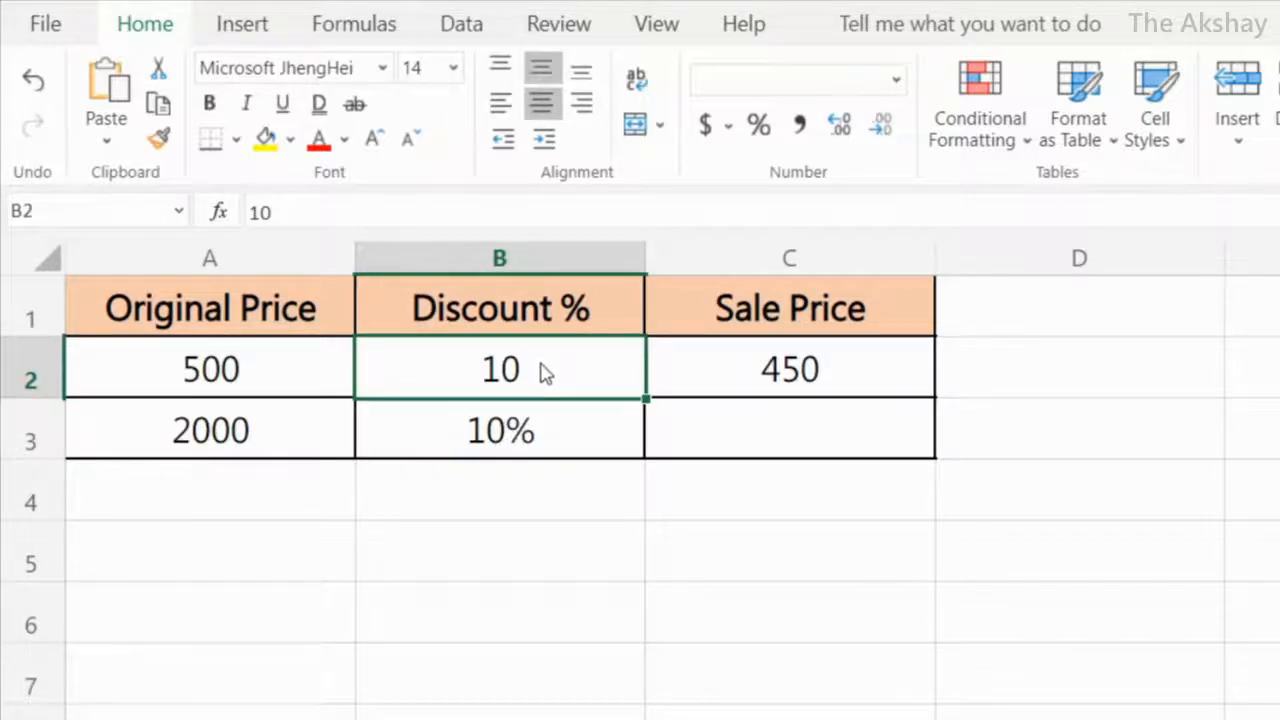
click(500, 430)
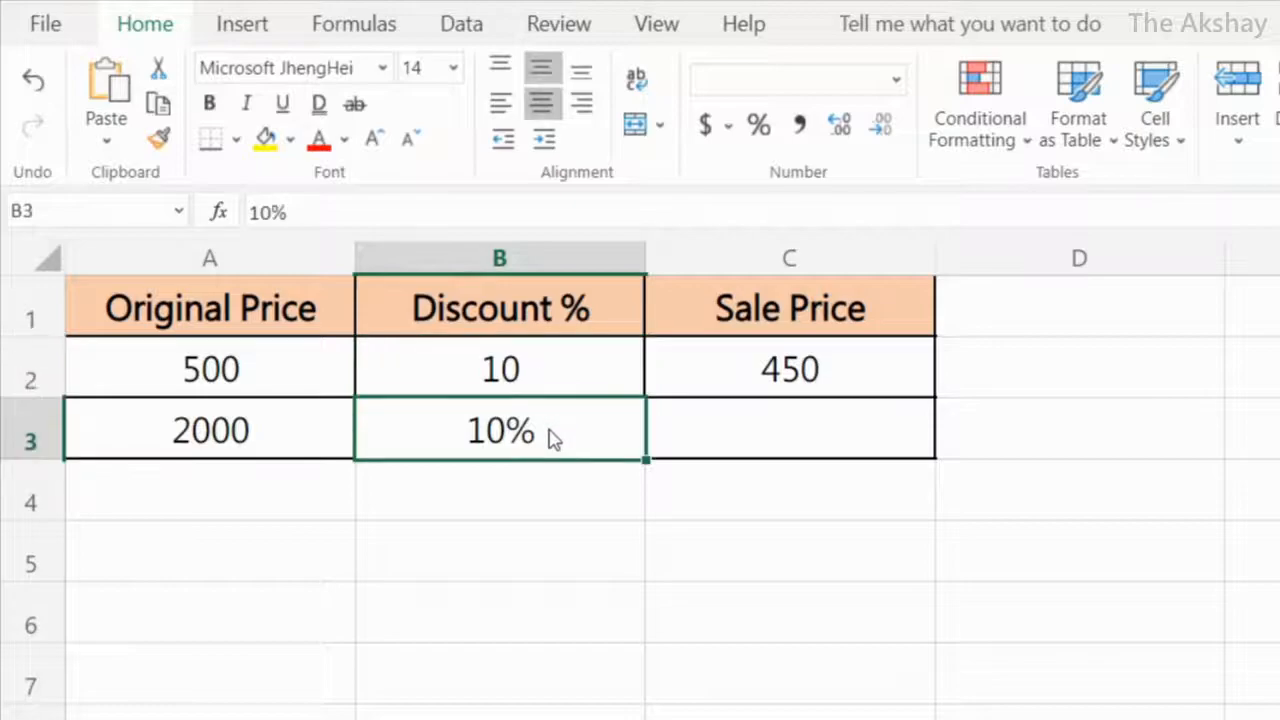
mouse_move(760, 124)
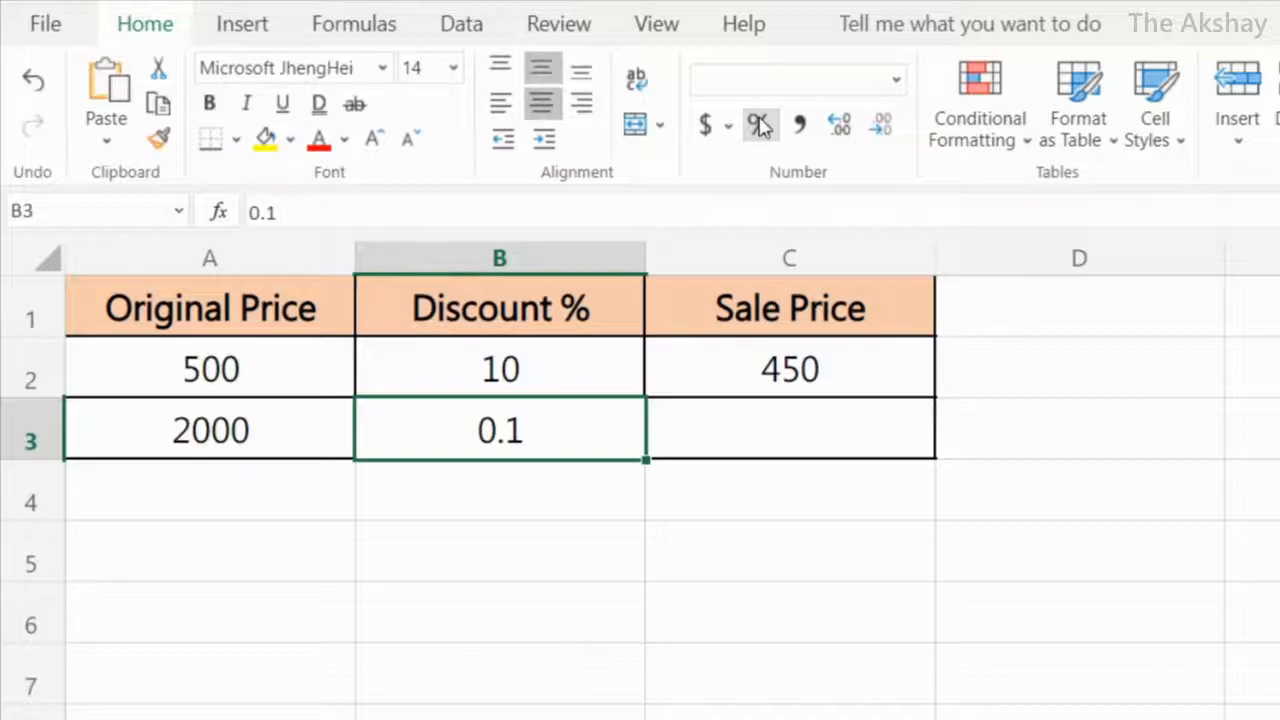
- Reformat B3 as 10% and enter =A3-B3*A3 in C3, giving a sale price of 1800
click(758, 124)
text(=A3-B3*A3)
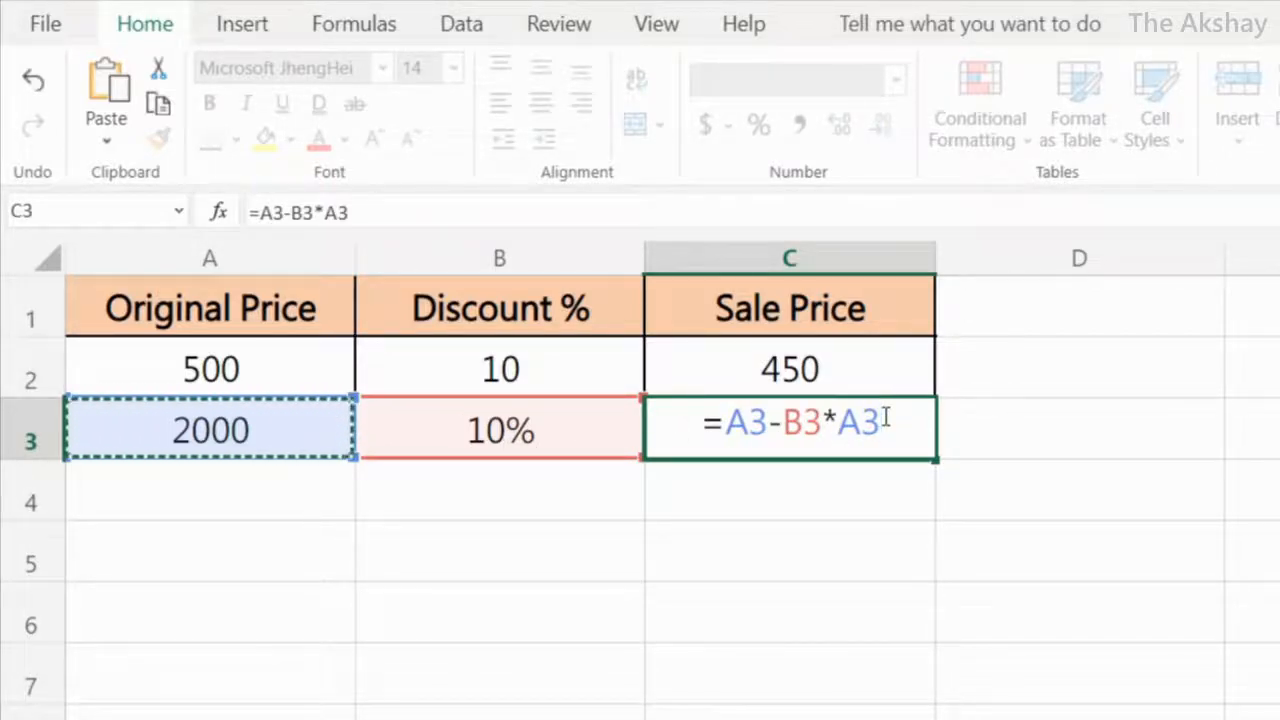
key(Enter)
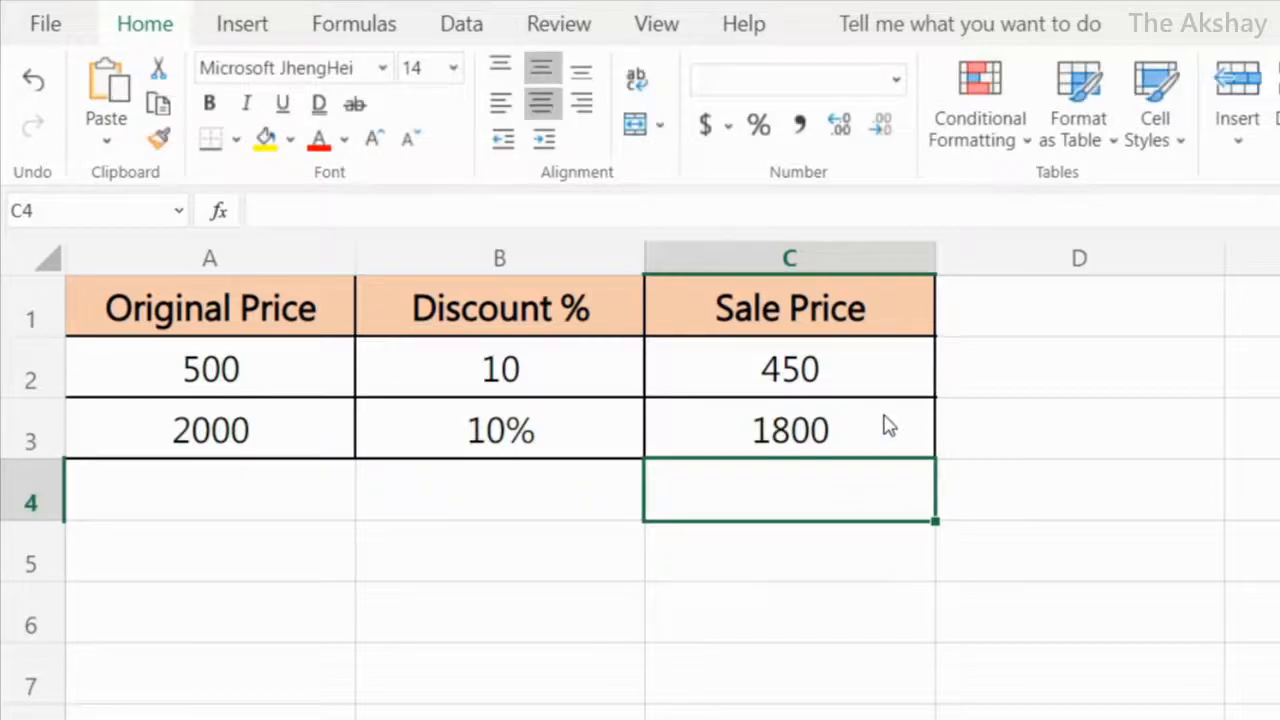
click(790, 428)
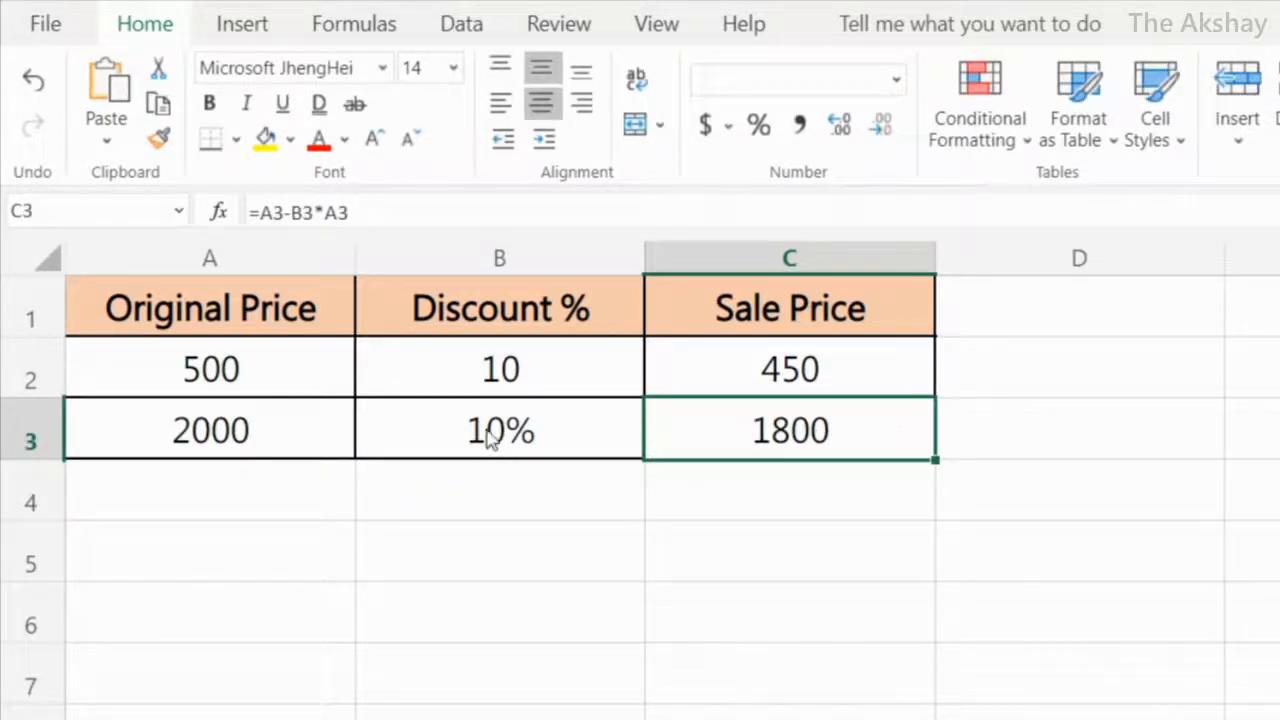
mouse_move(212, 458)
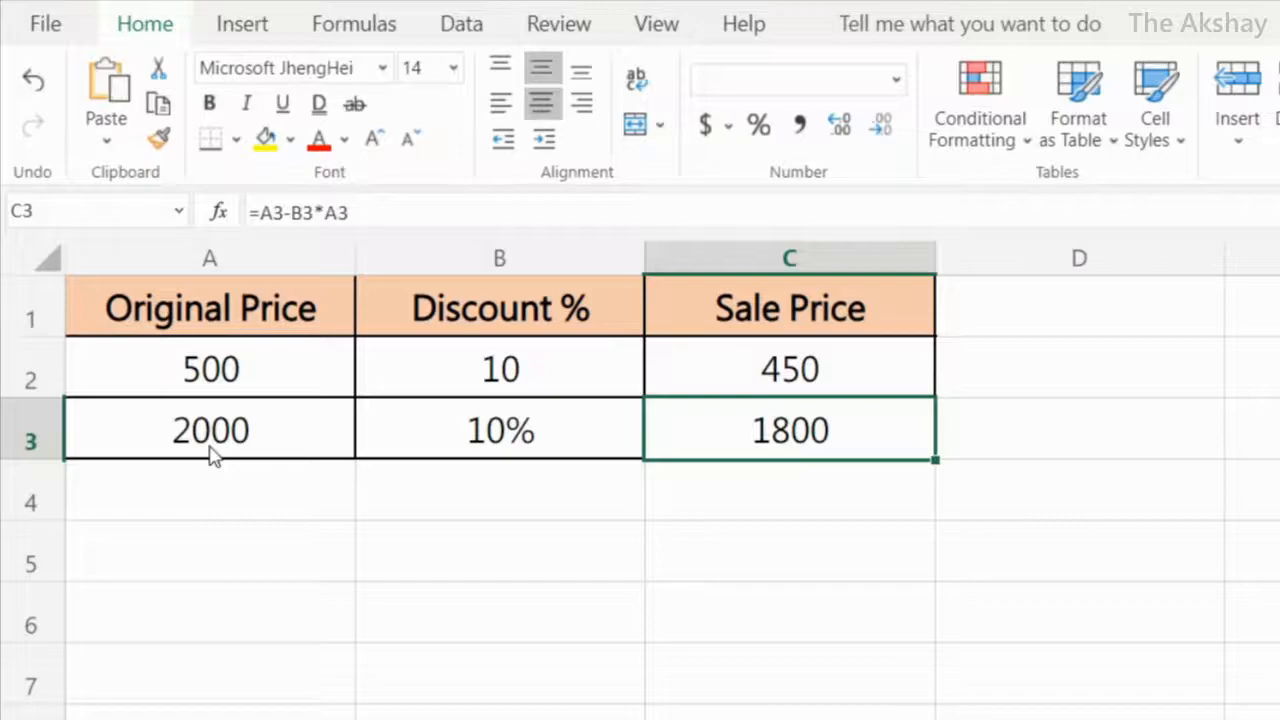
mouse_move(910, 392)
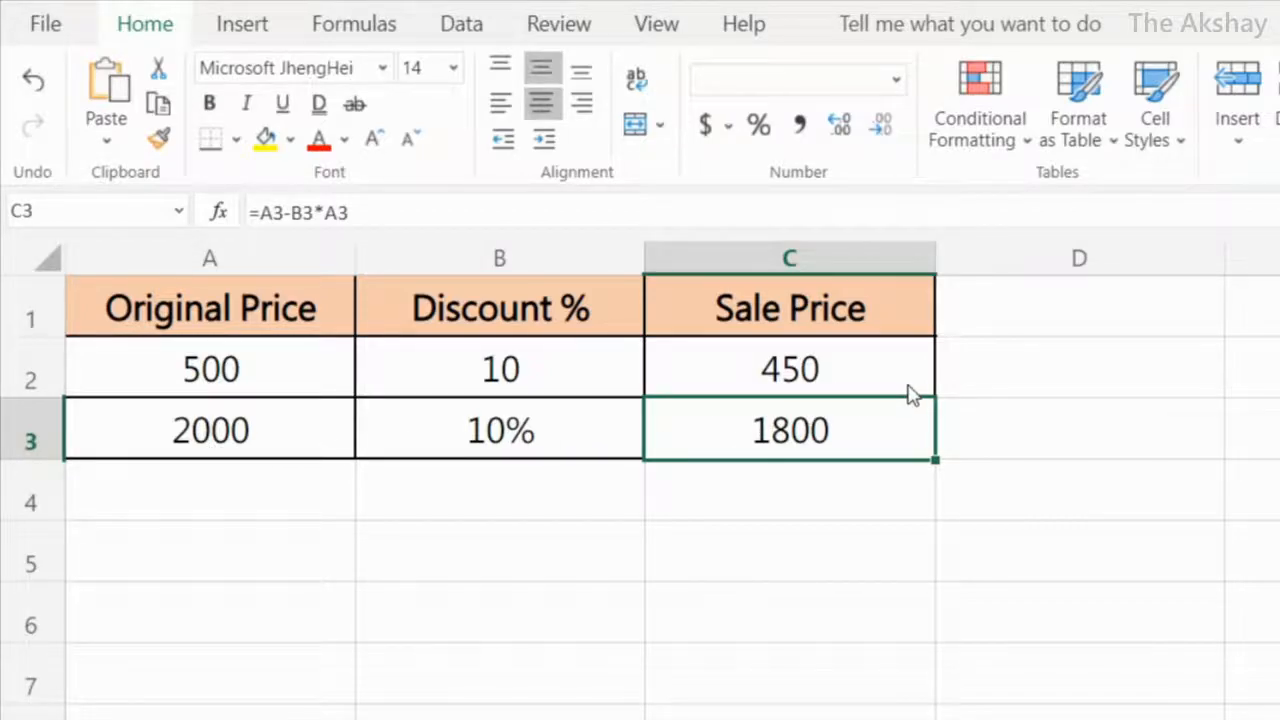